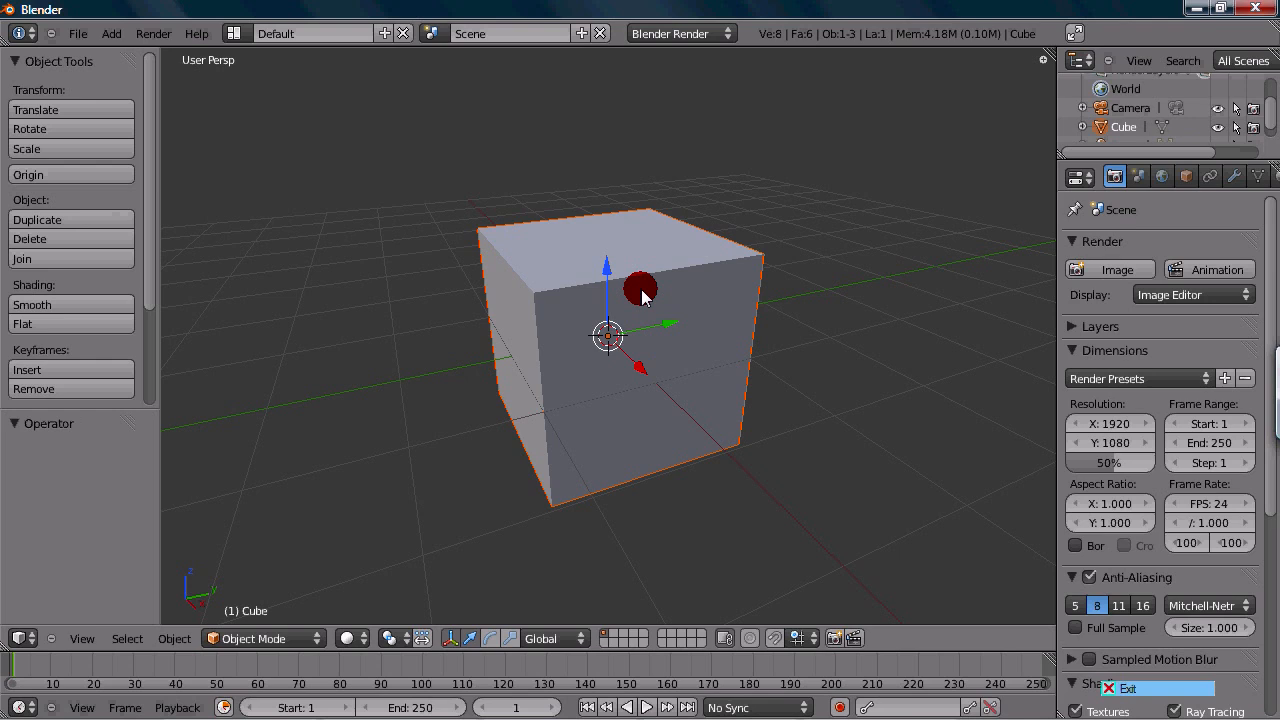
- Drag the translate arrows to move the cube about 0.38 units along Y
drag(640, 290, 620, 324)
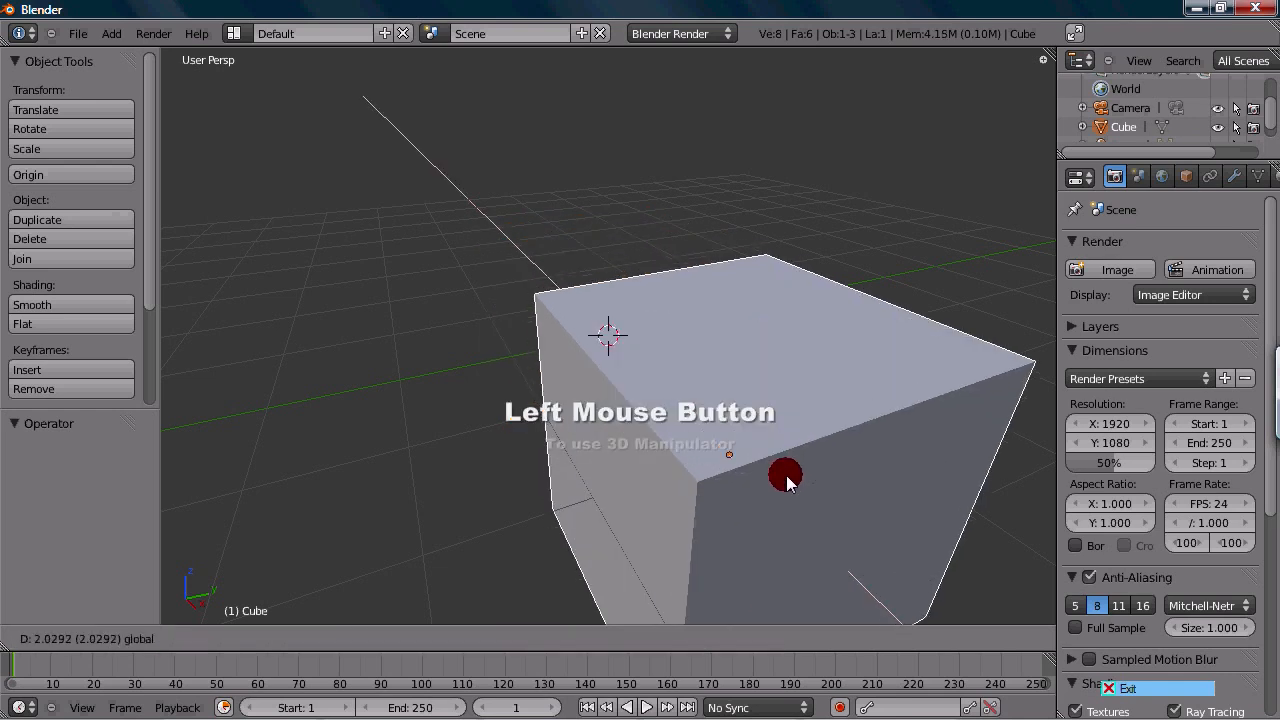
drag(784, 476, 610, 320)
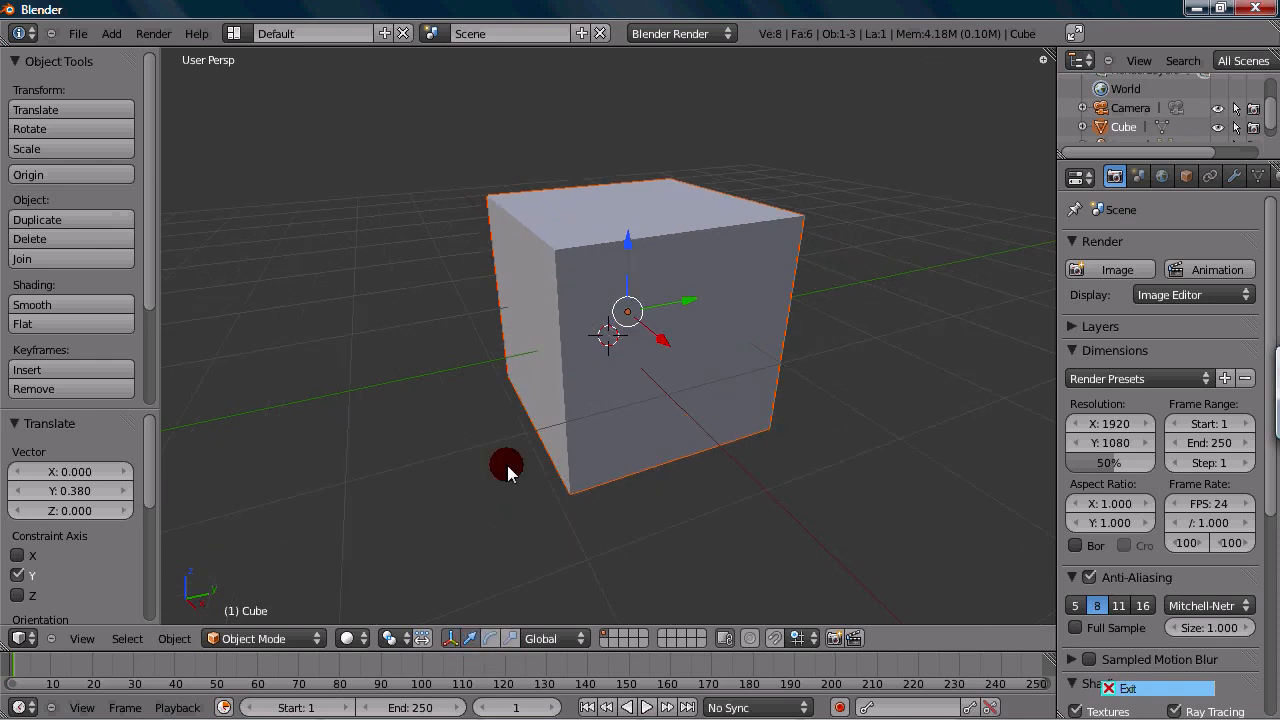
mouse_move(472, 638)
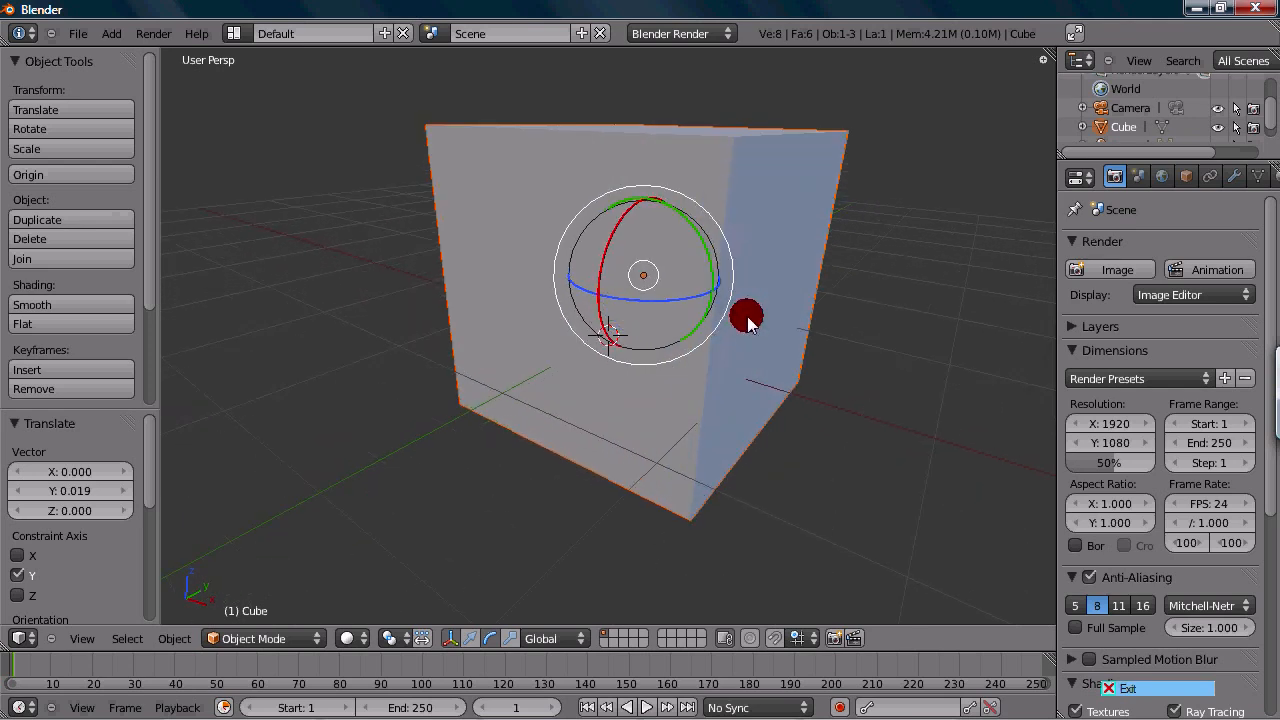
- Tilt the cube around its X axis with the red rotate ring, adjusting the view as needed
drag(748, 316, 624, 228)
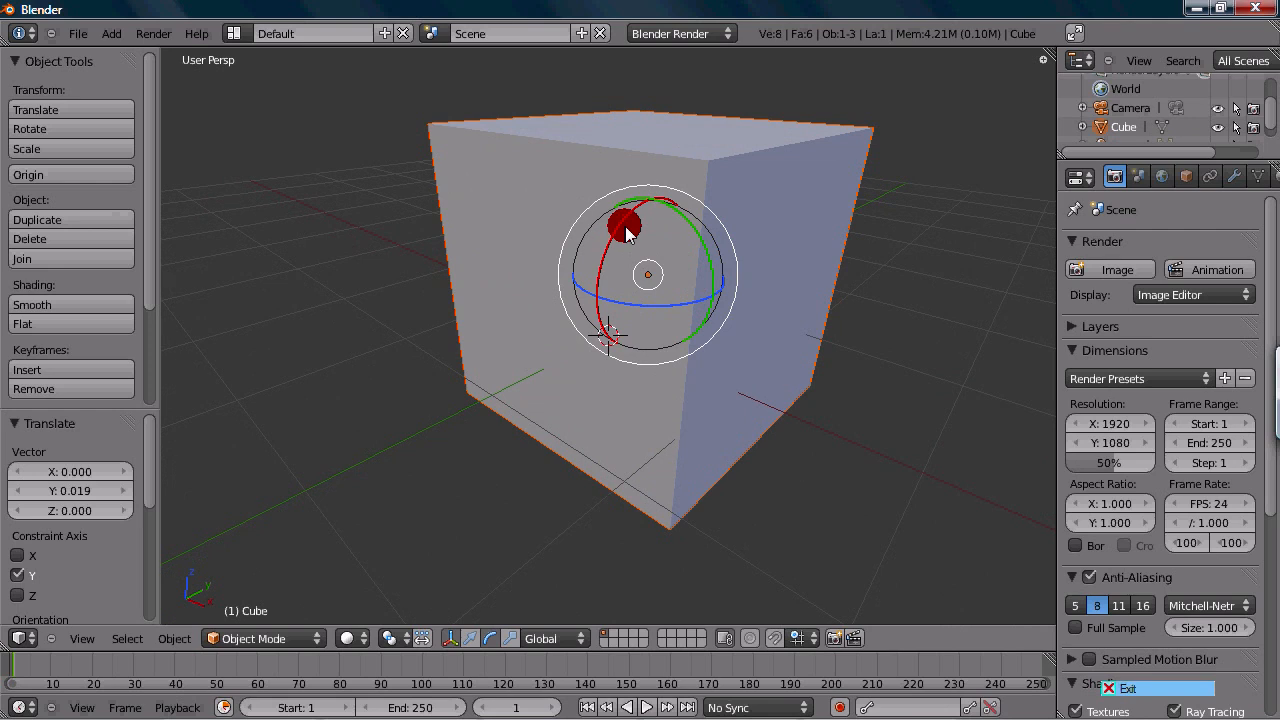
drag(624, 230, 664, 362)
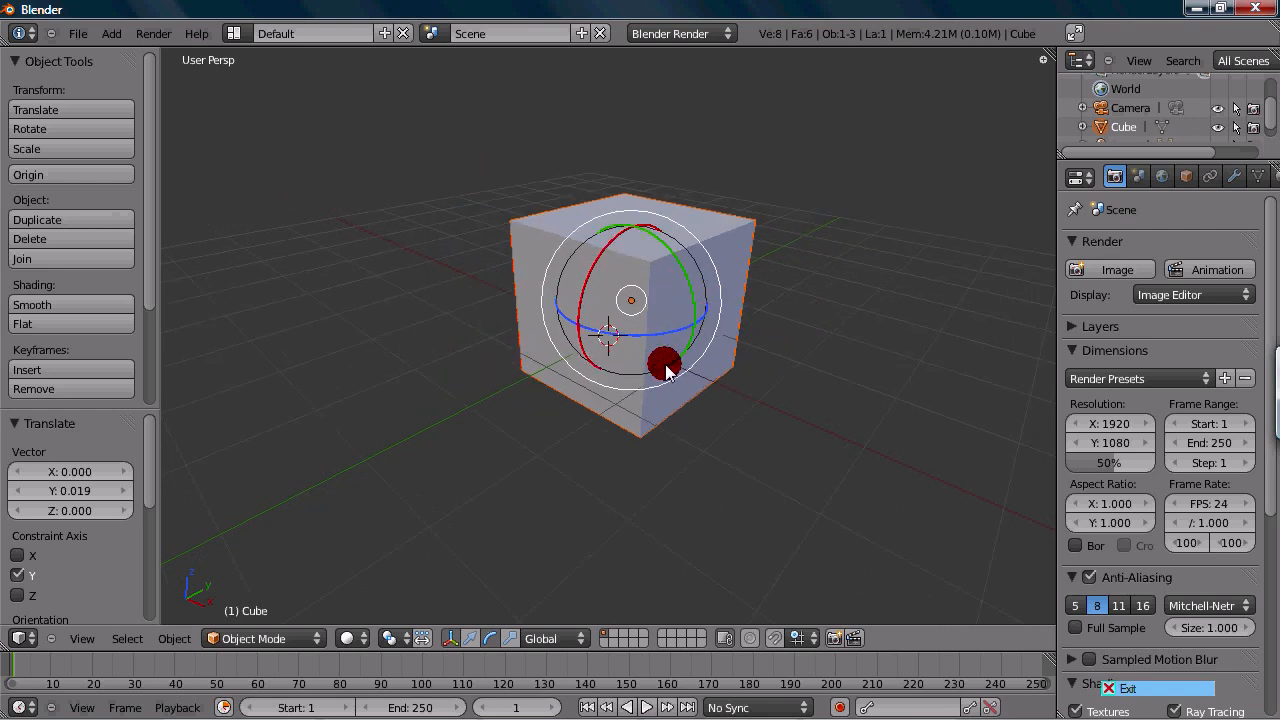
drag(664, 362, 678, 244)
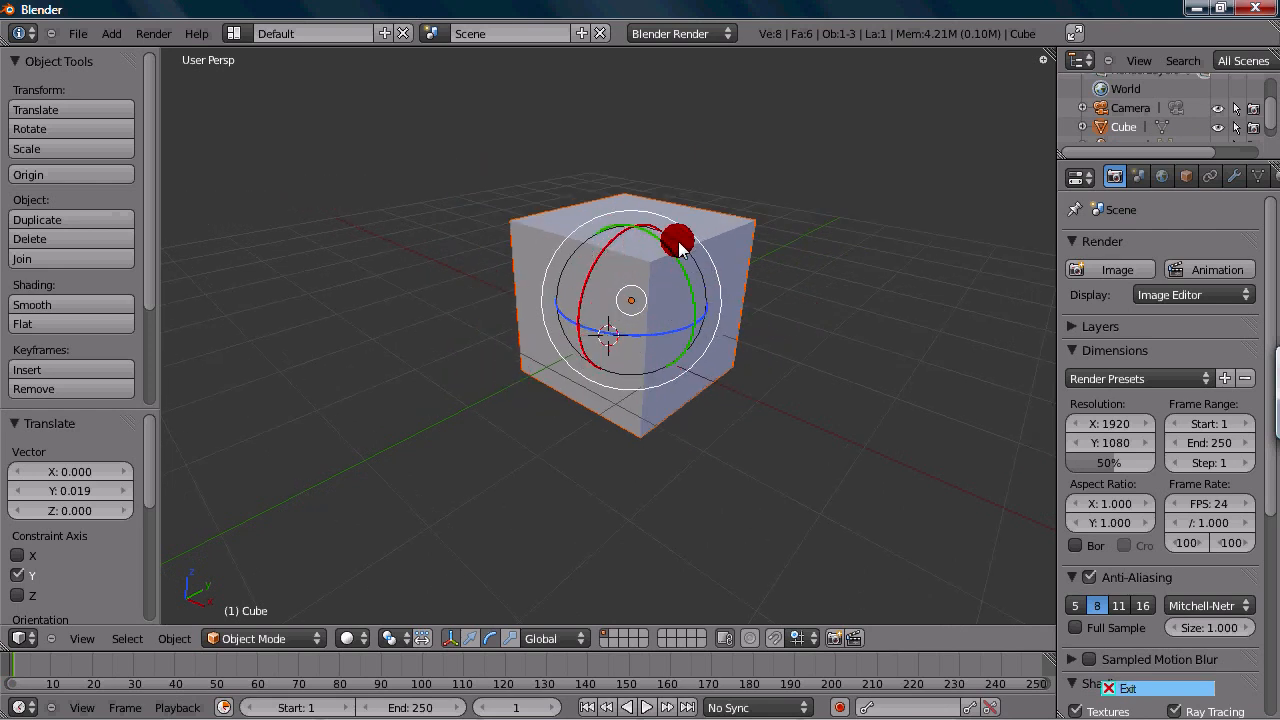
drag(678, 244, 620, 208)
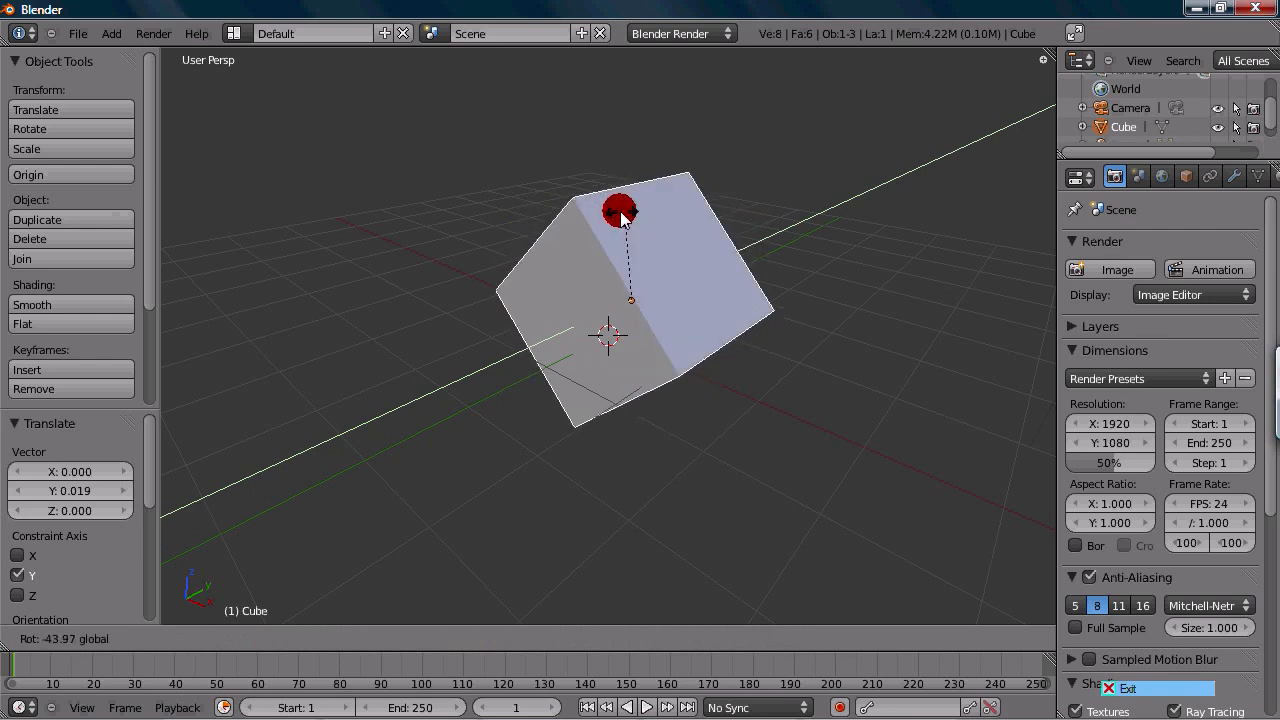
drag(620, 210, 660, 250)
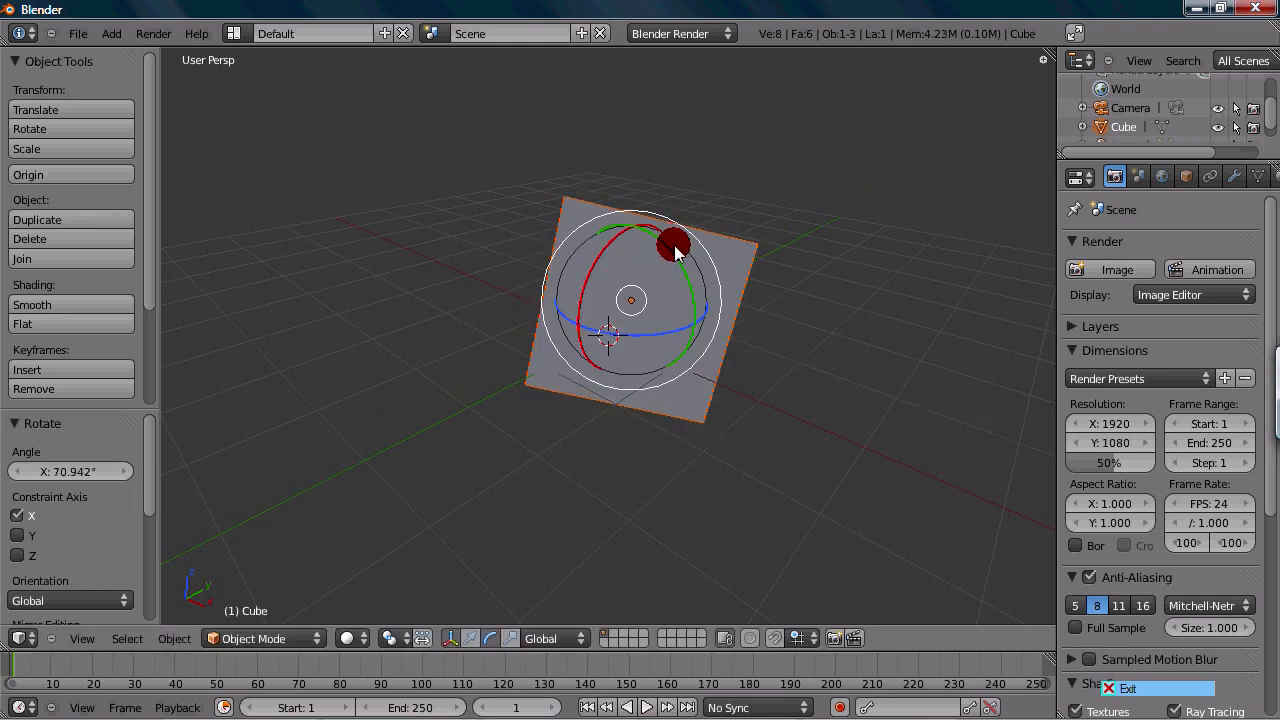
- Turn the cube about -18.4 degrees around its Z axis with the blue ring
drag(670, 244, 532, 328)
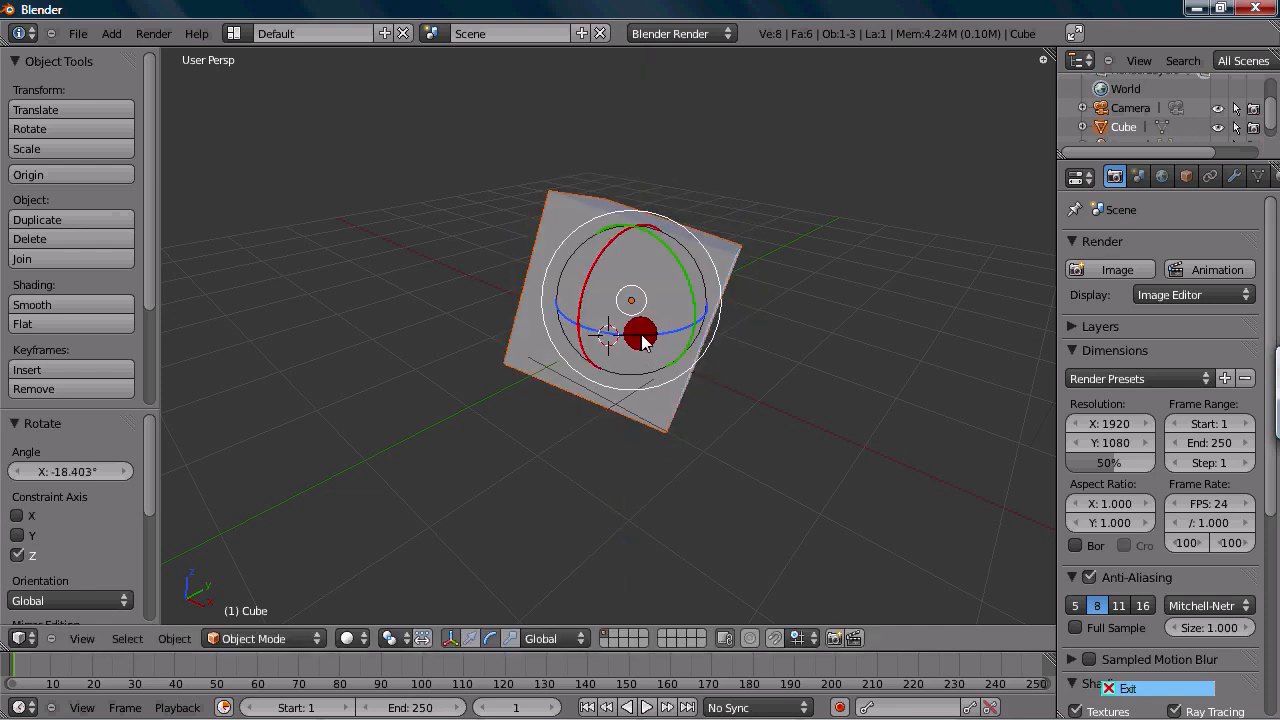
drag(640, 336, 630, 276)
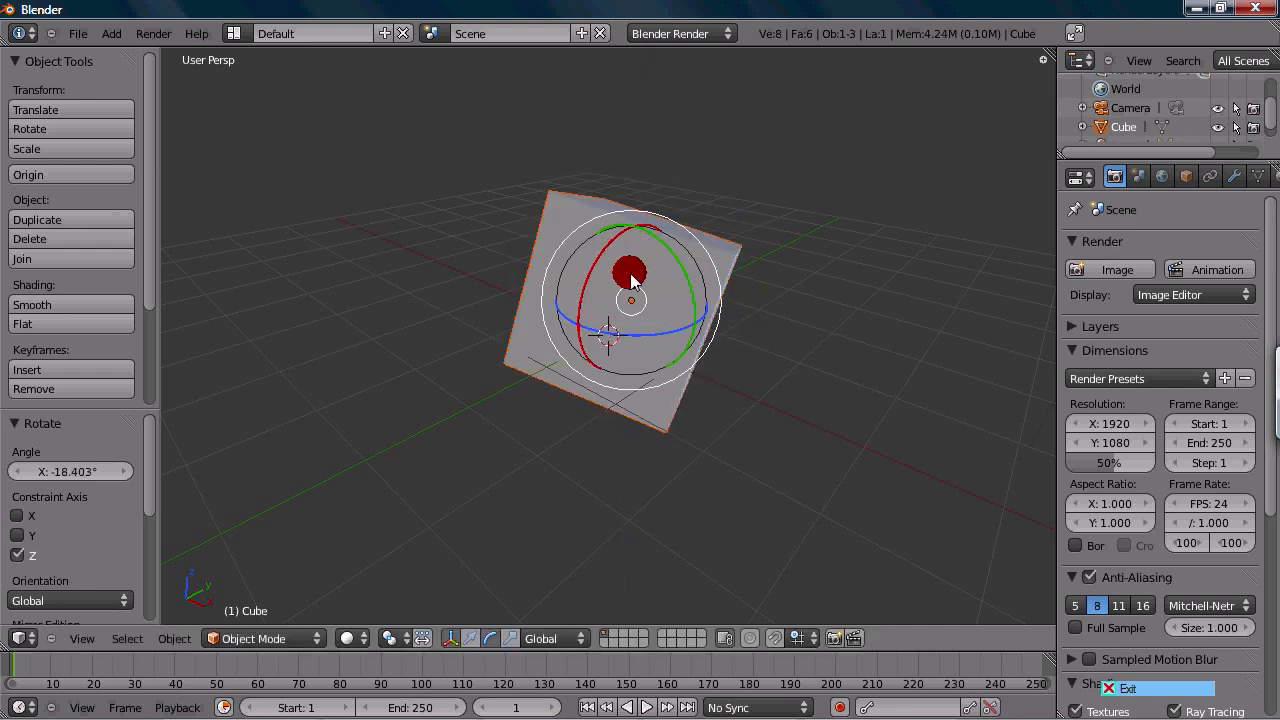
drag(630, 276, 680, 360)
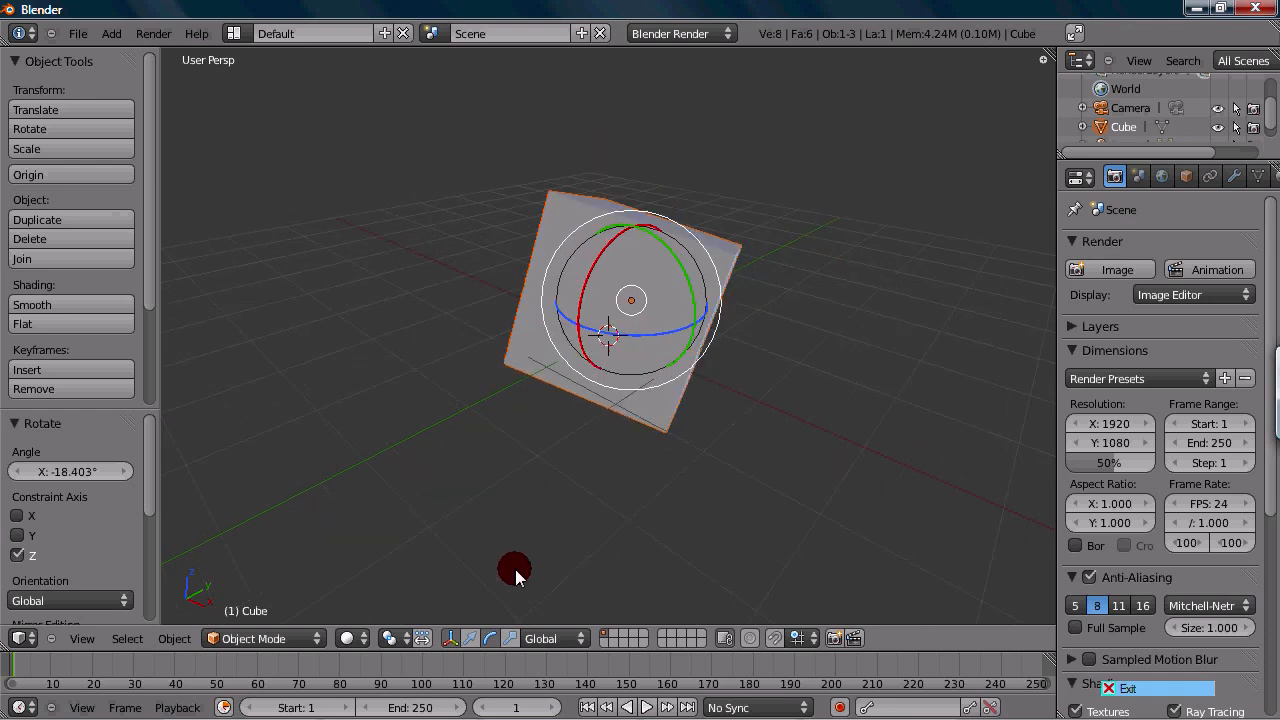
mouse_move(512, 624)
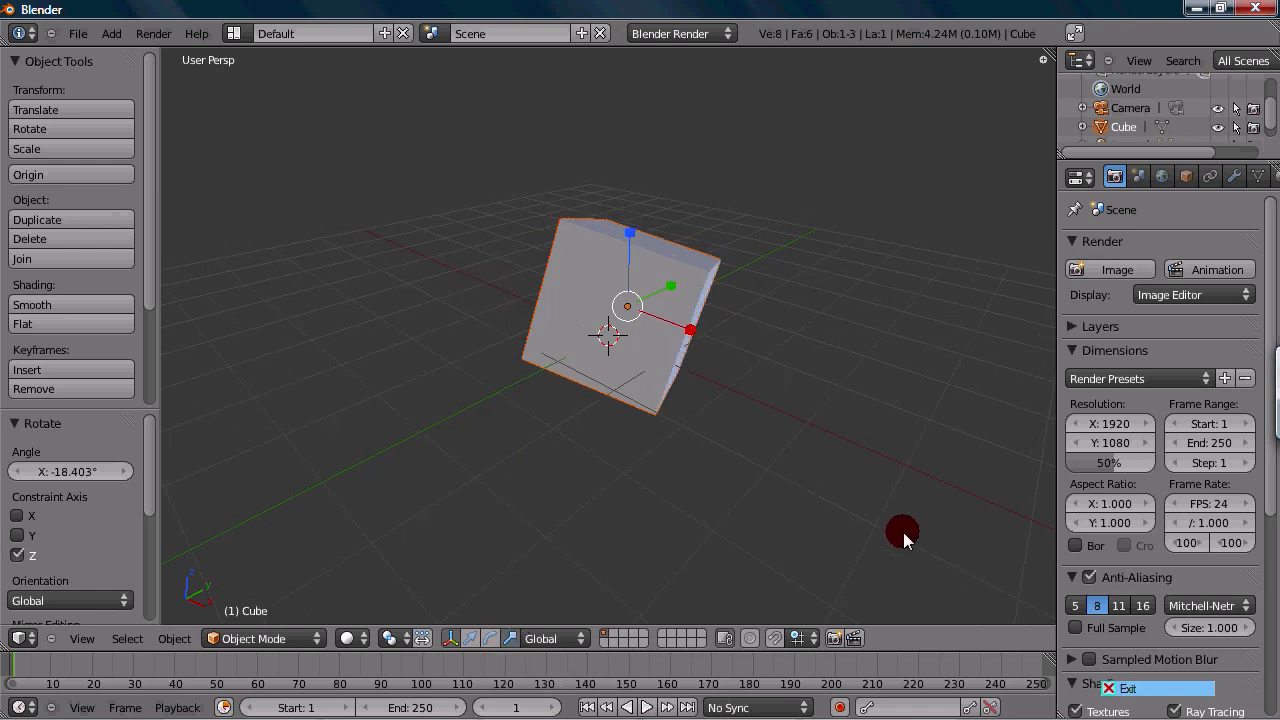
- Adjust the view of the cube while switching back to the translate manipulator
drag(900, 530, 824, 464)
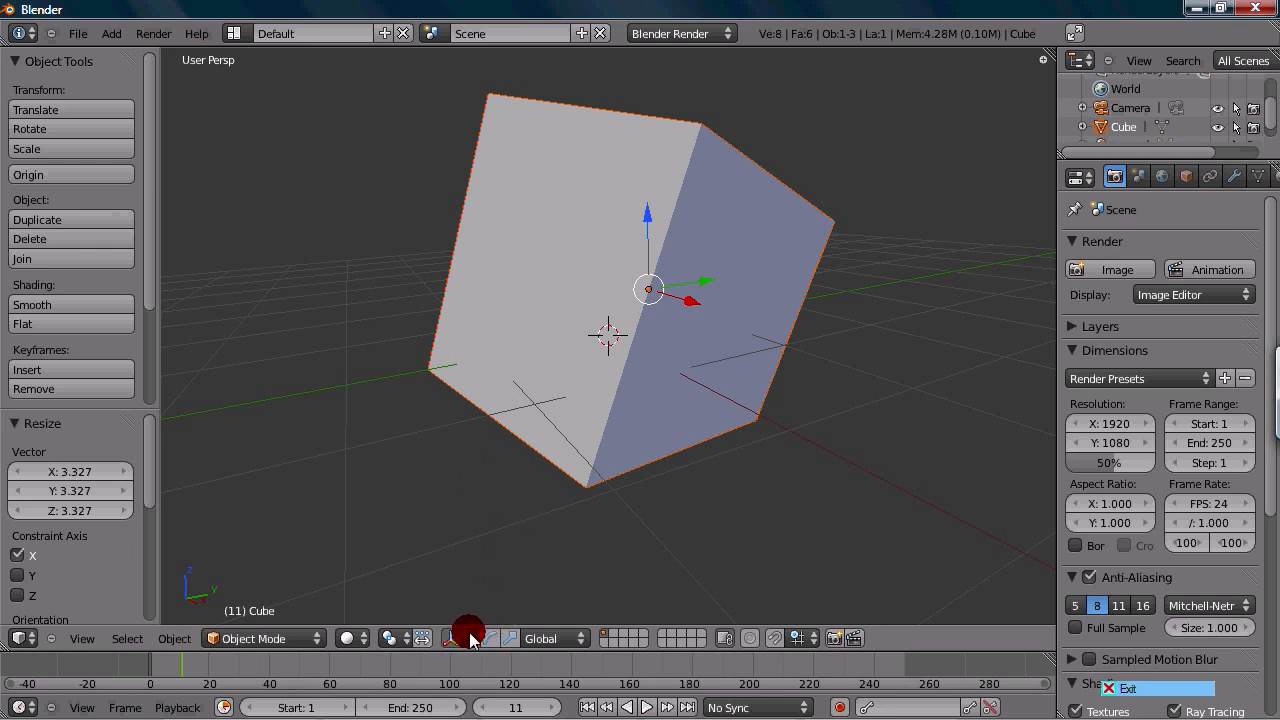
mouse_move(470, 638)
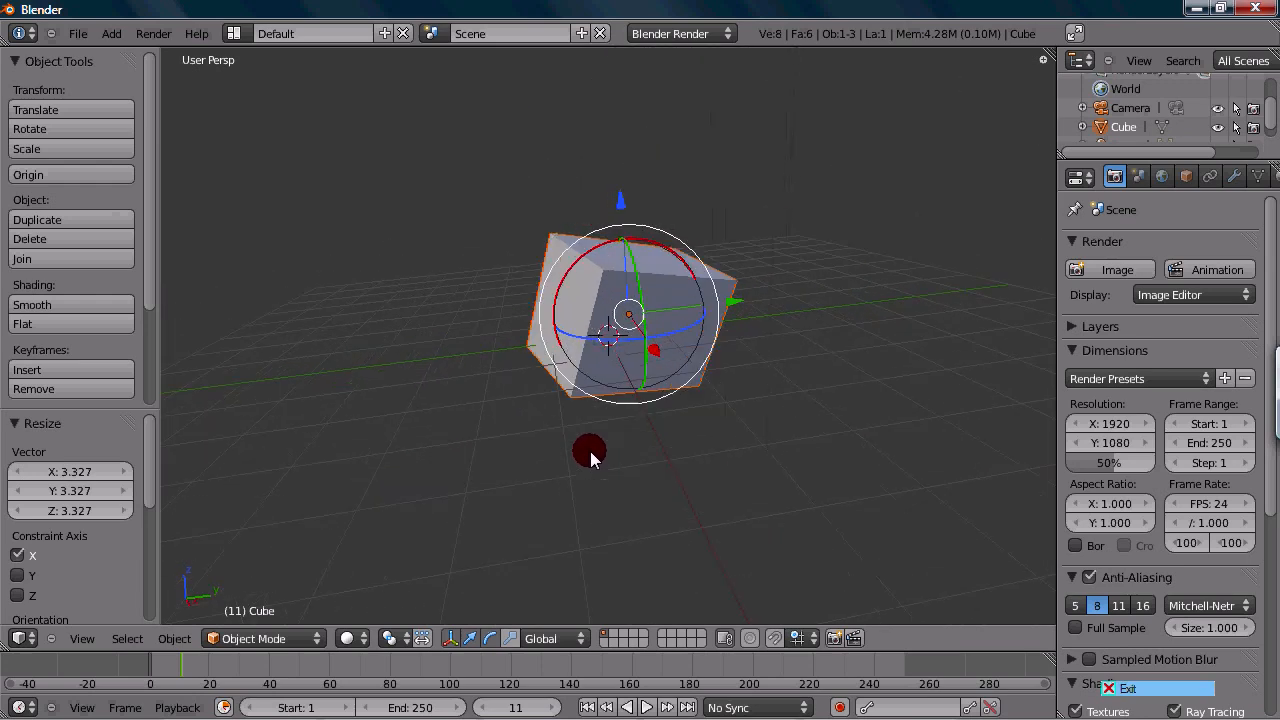
- Rotate the enlarged cube about 43.1 degrees around X, then orbit to inspect it
drag(588, 448, 608, 320)
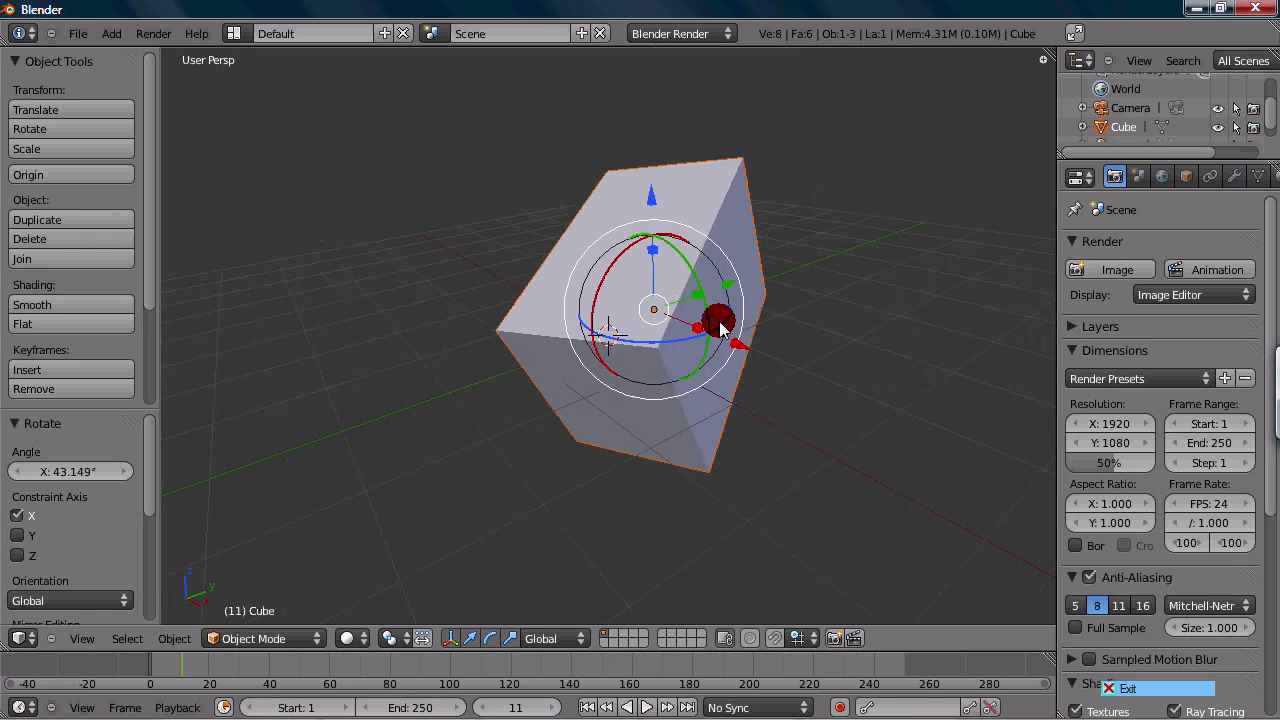
drag(720, 330, 596, 360)
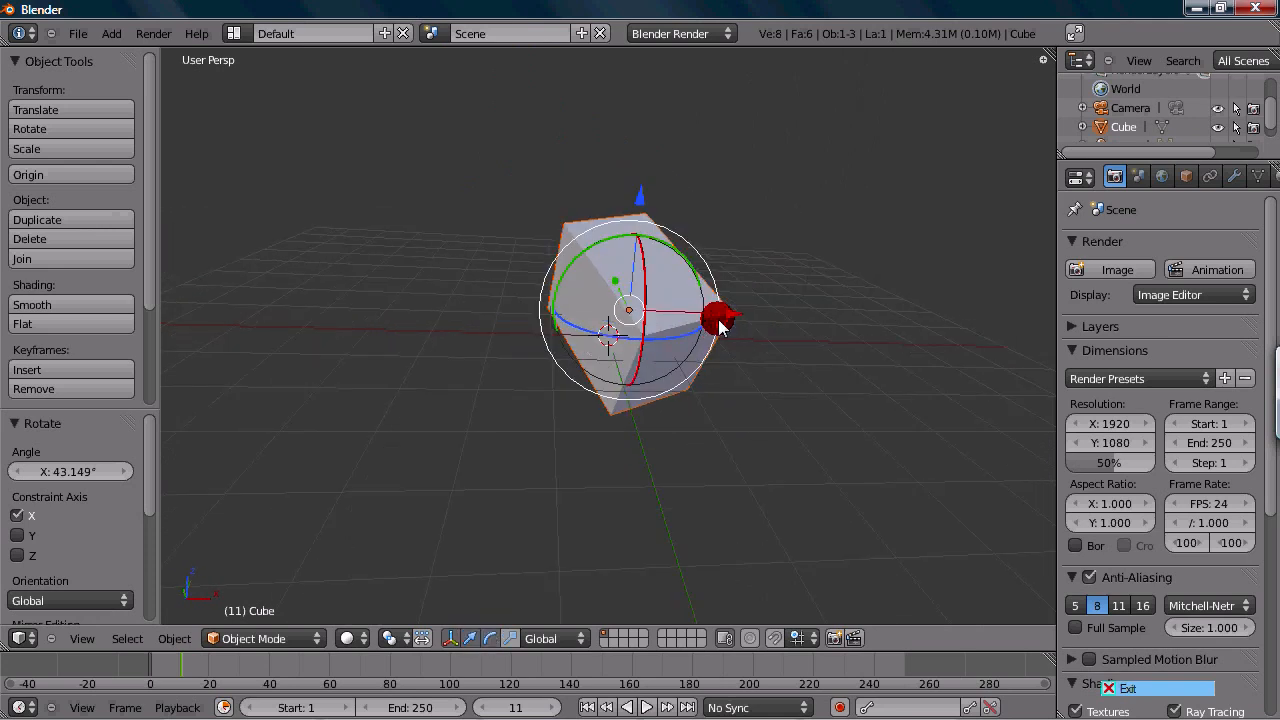
drag(720, 324, 650, 360)
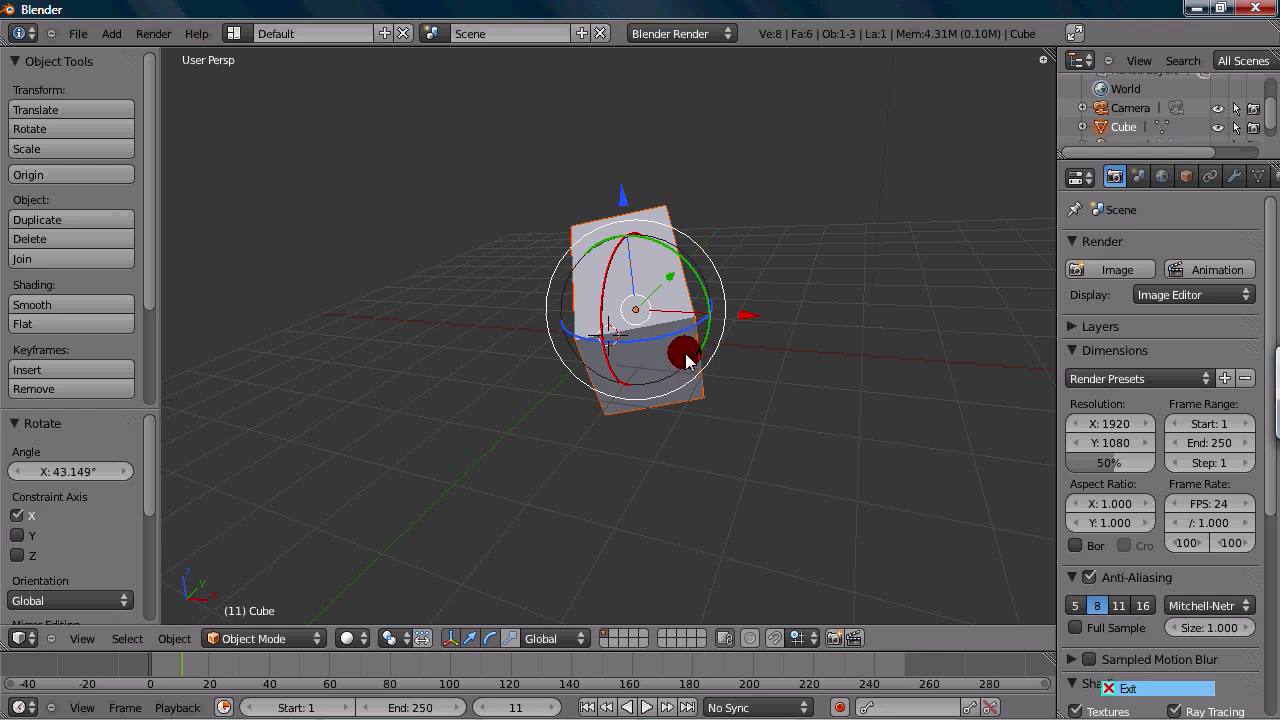
- Disable the 3D manipulator widget so the cube shows no transform handles
drag(684, 360, 490, 530)
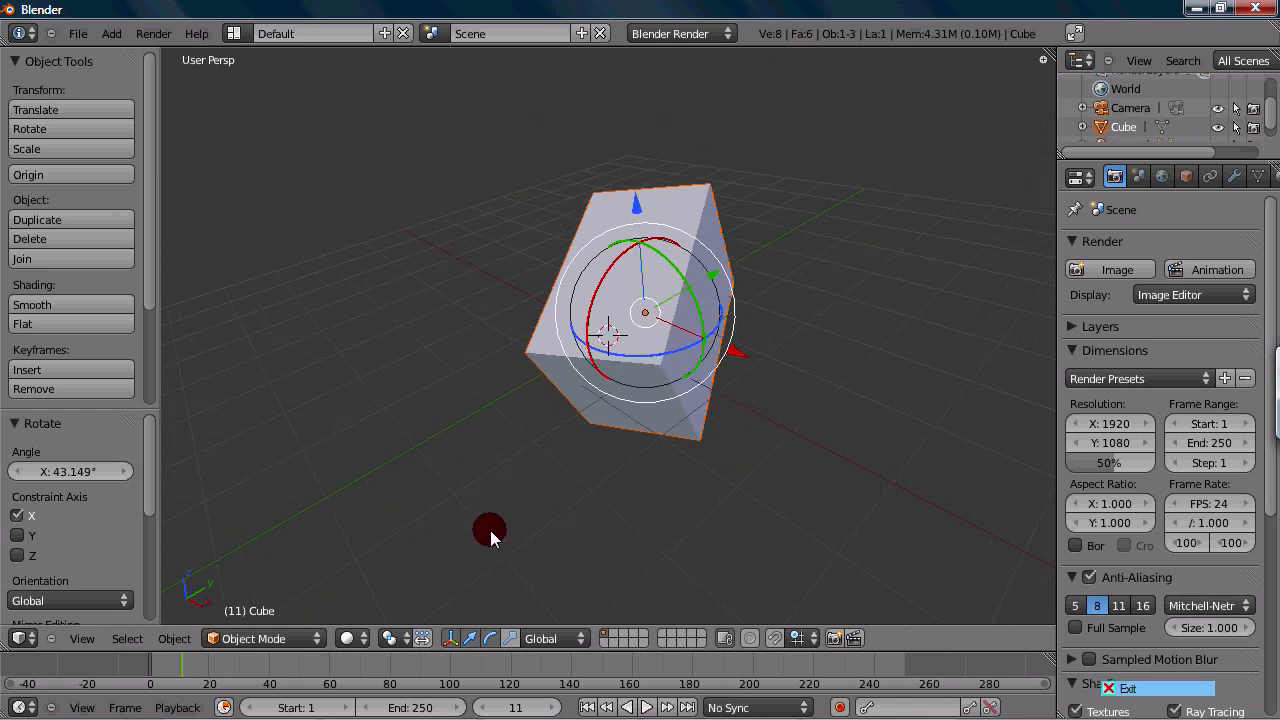
mouse_move(460, 638)
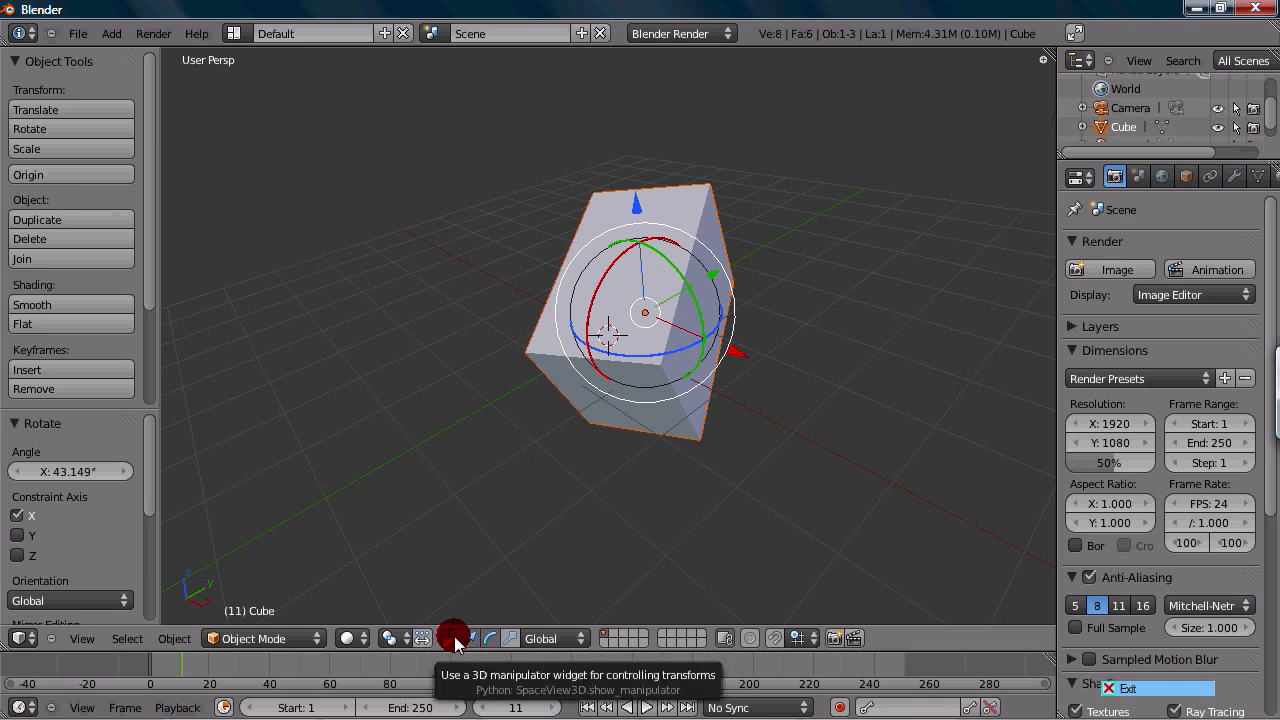
click(456, 638)
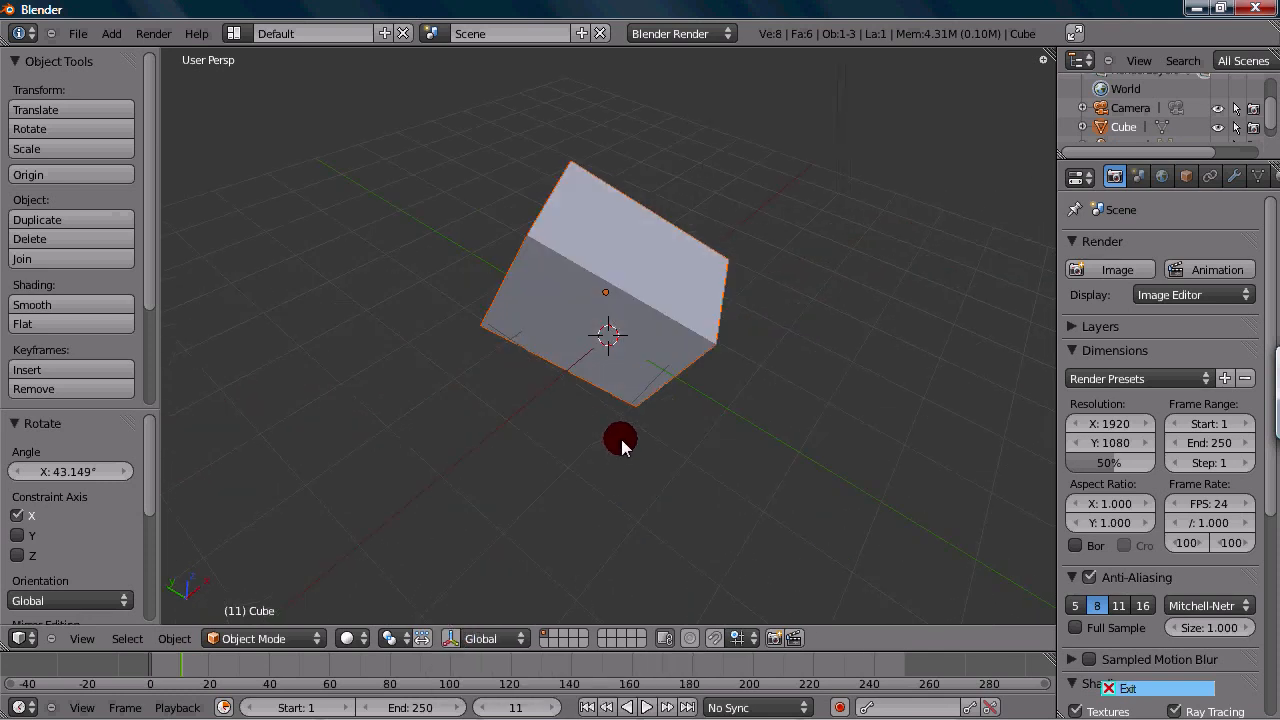